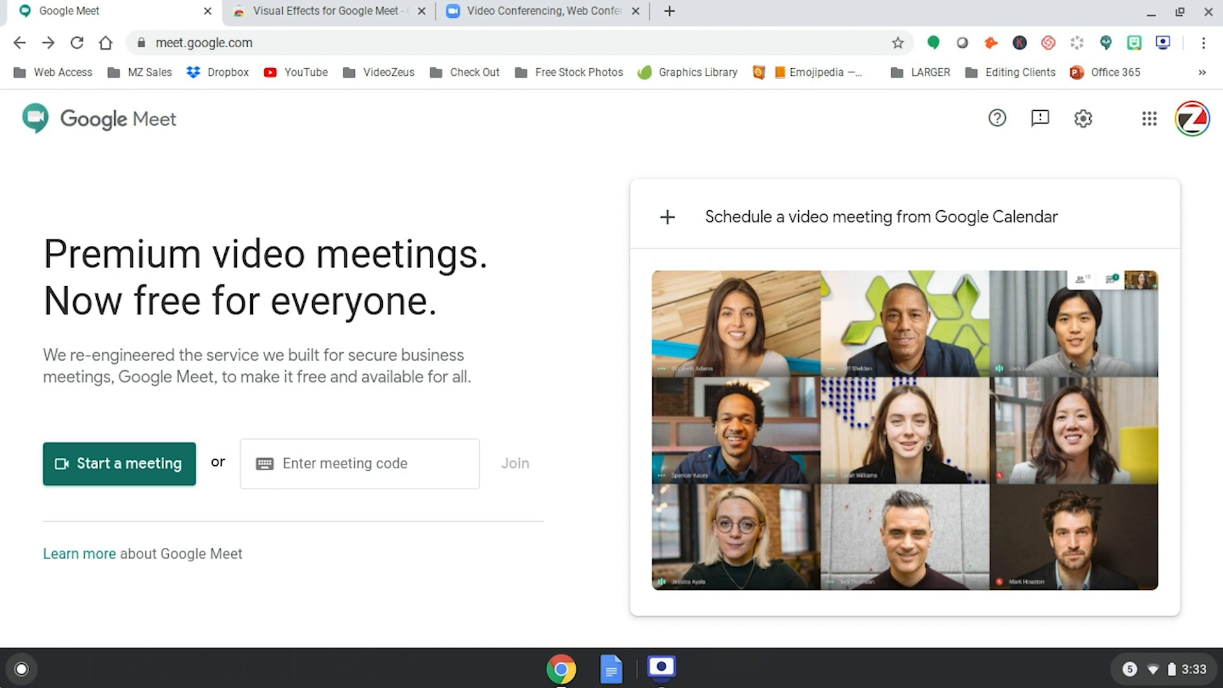
- After viewing the Visual Effects extension, start and join a new Meet meeting, dismissing Add others
{"action": "left_click", "coordinate": [324, 11]}
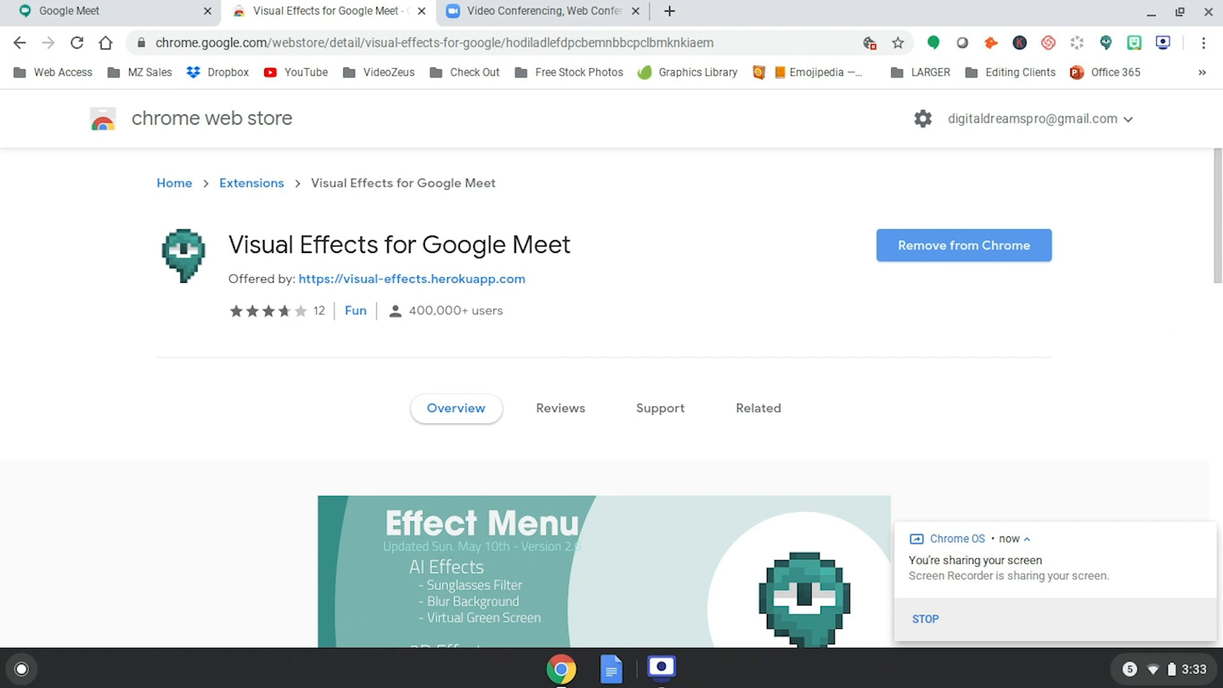
{"action": "left_click", "coordinate": [94, 11]}
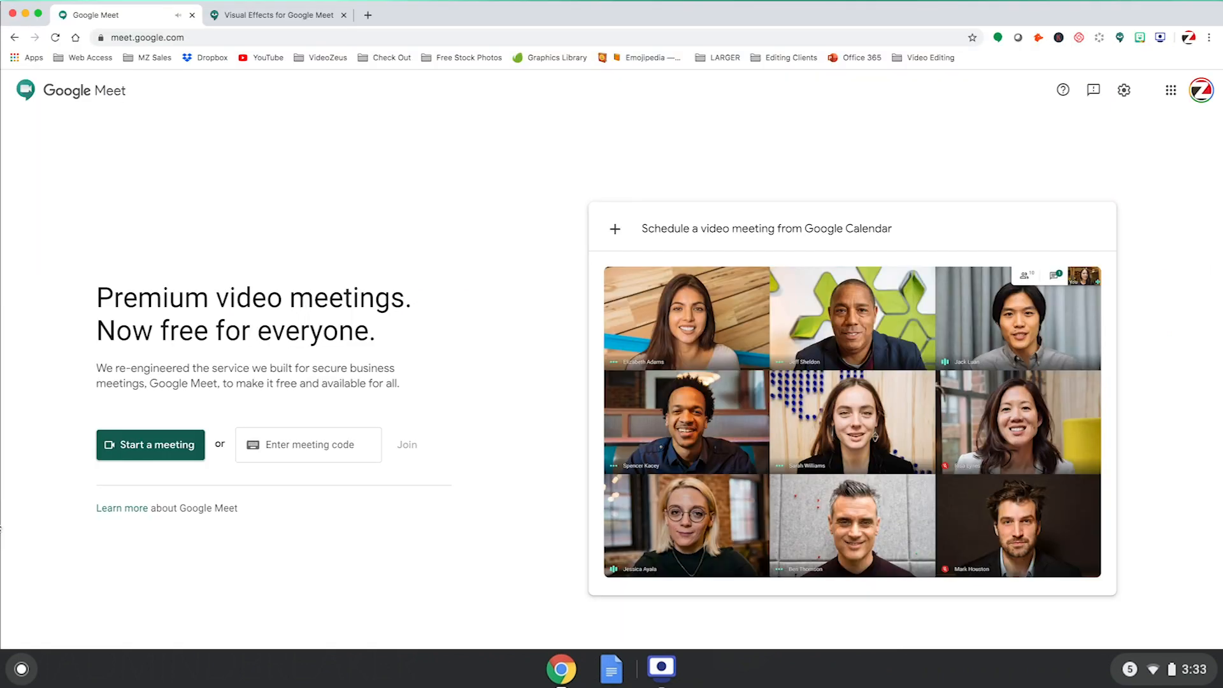
{"action": "left_click", "coordinate": [150, 444]}
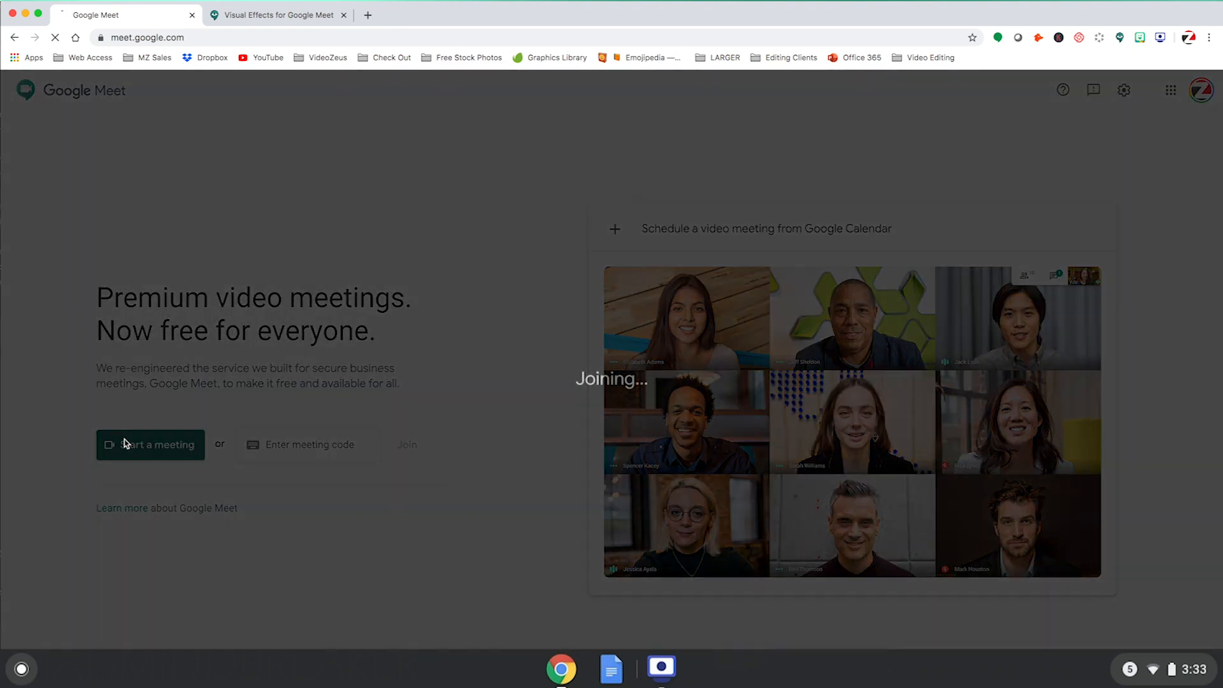
{"action": "left_click", "coordinate": [149, 444]}
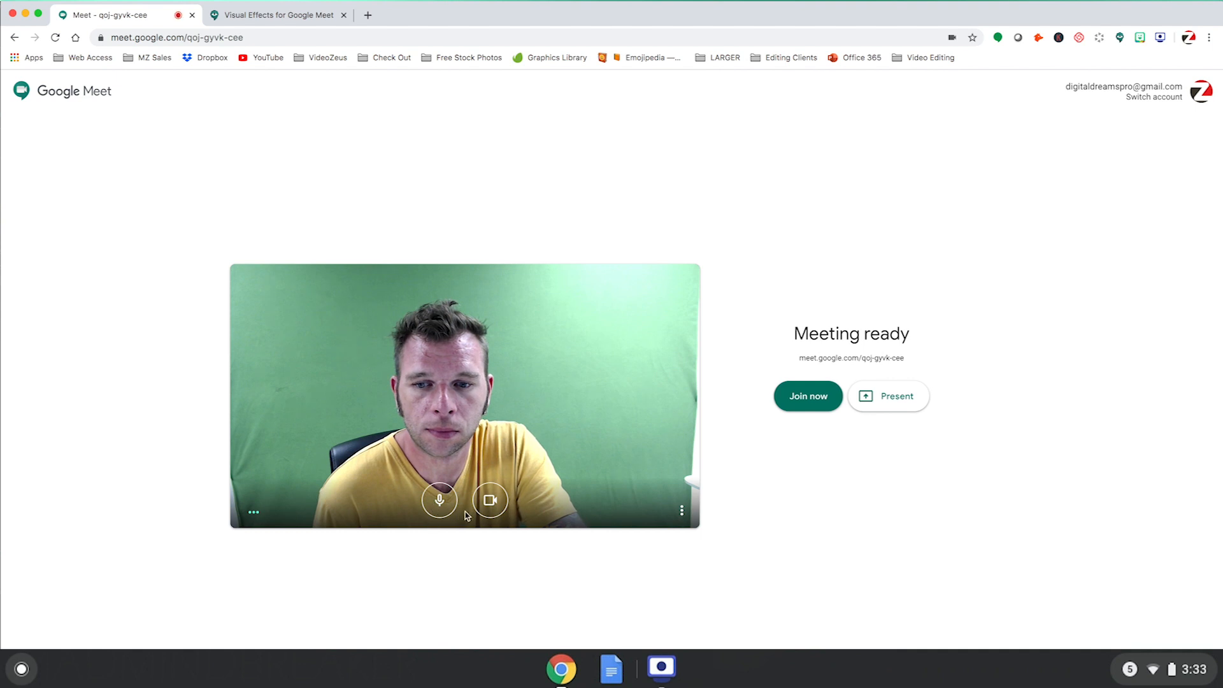
{"action": "left_click", "coordinate": [807, 395]}
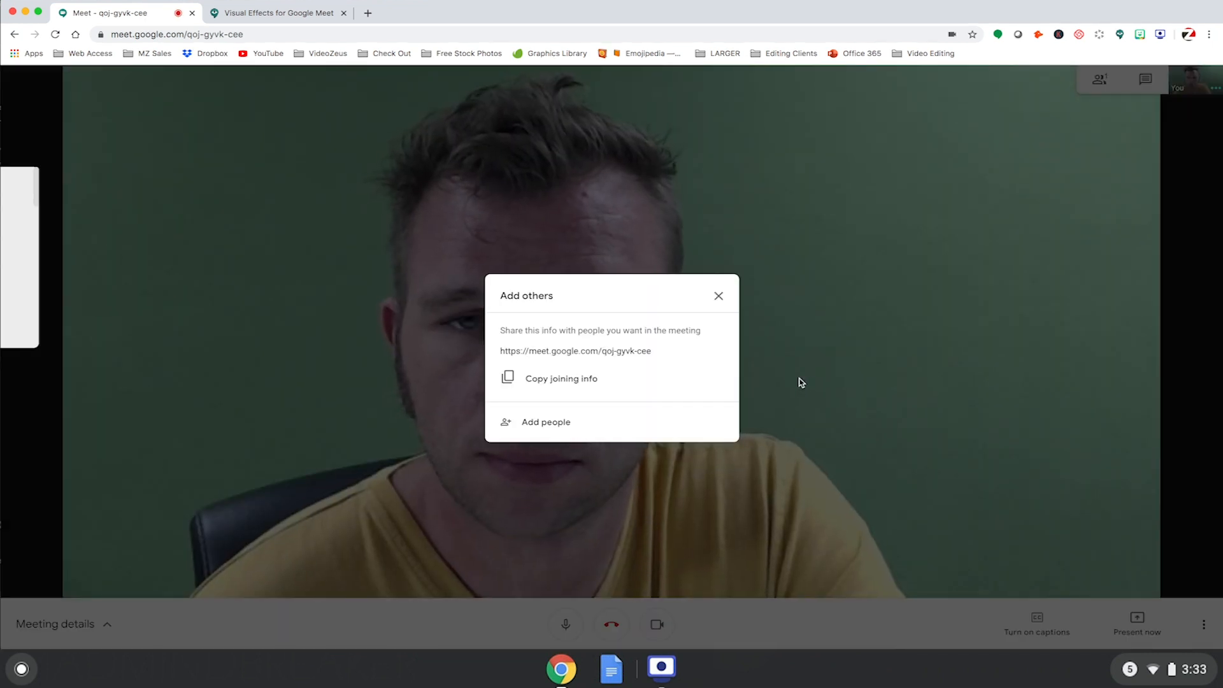
{"action": "mouse_move", "coordinate": [719, 298]}
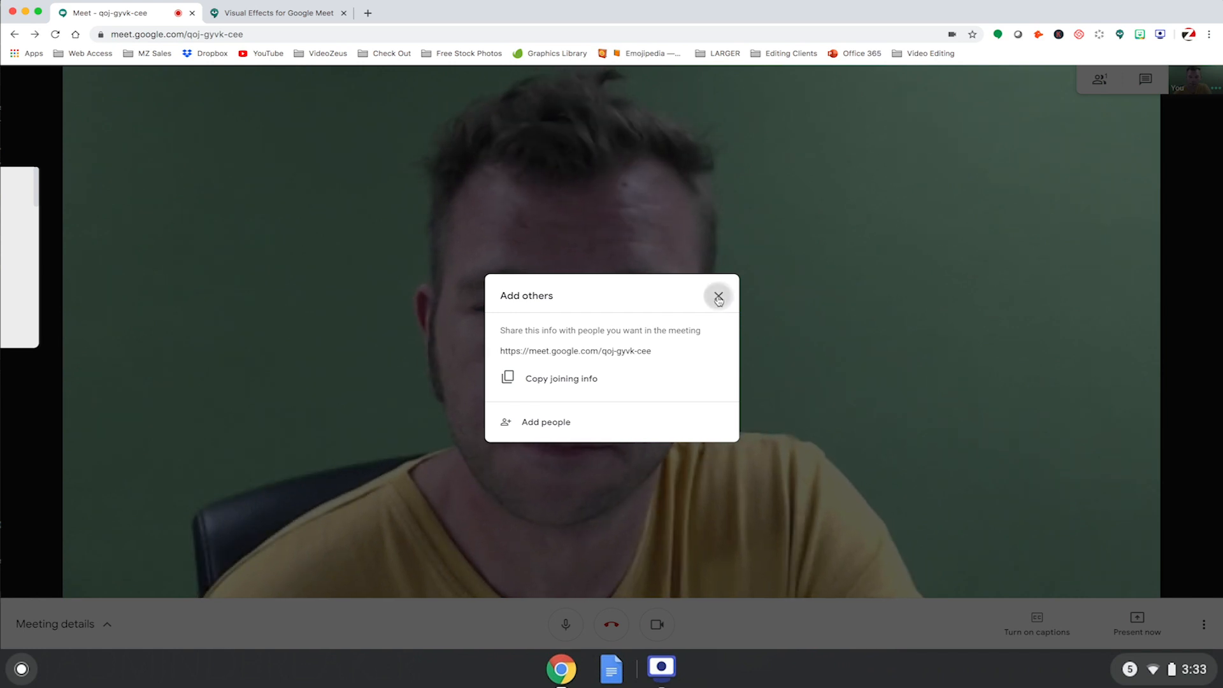
{"action": "left_click", "coordinate": [718, 298]}
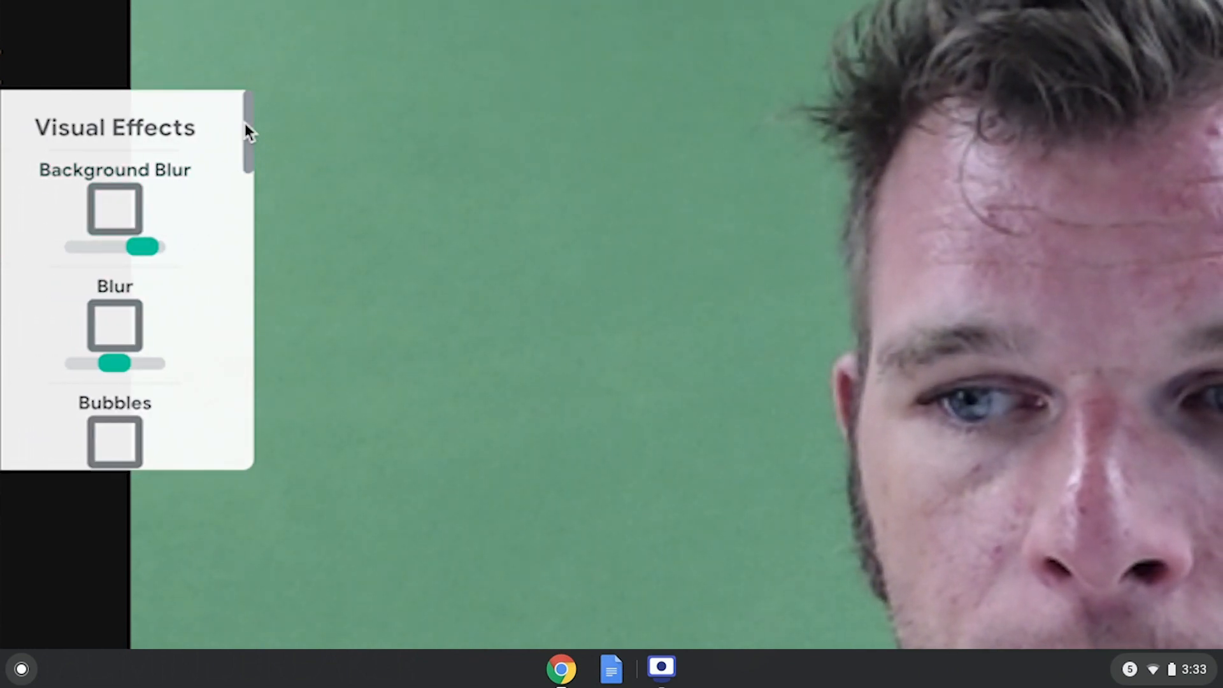
{"action": "scroll", "scroll_direction": "down", "scroll_amount": 3}
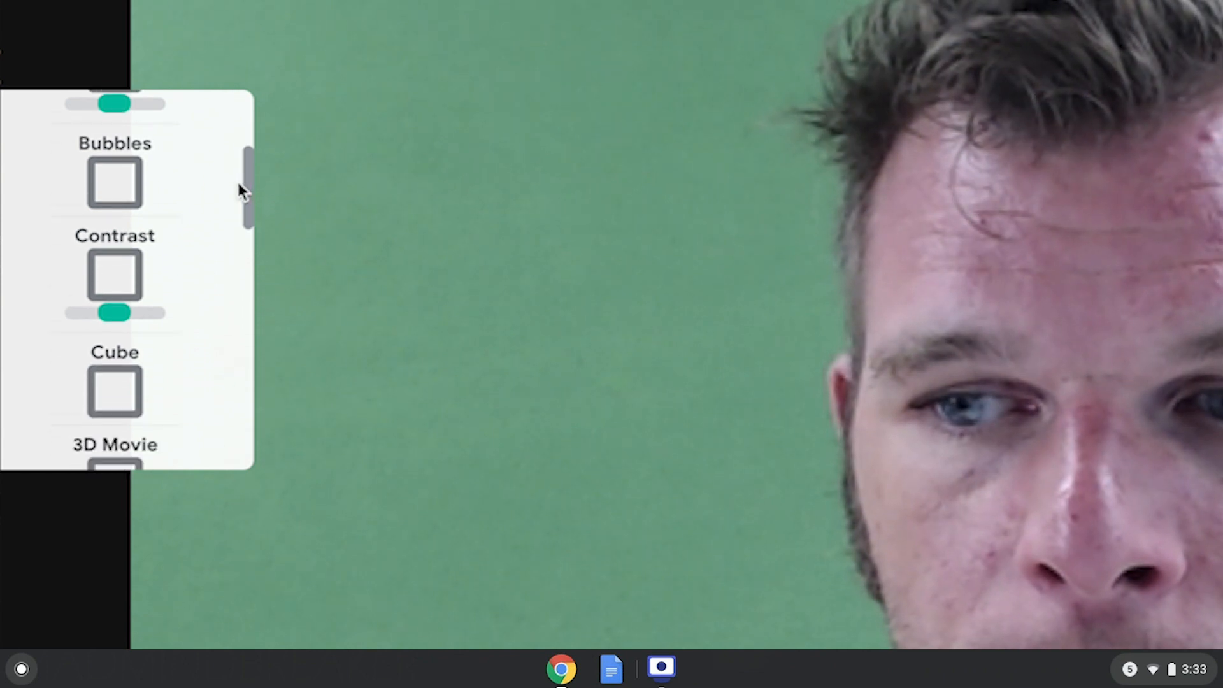
{"action": "scroll", "scroll_direction": "down", "scroll_amount": 3}
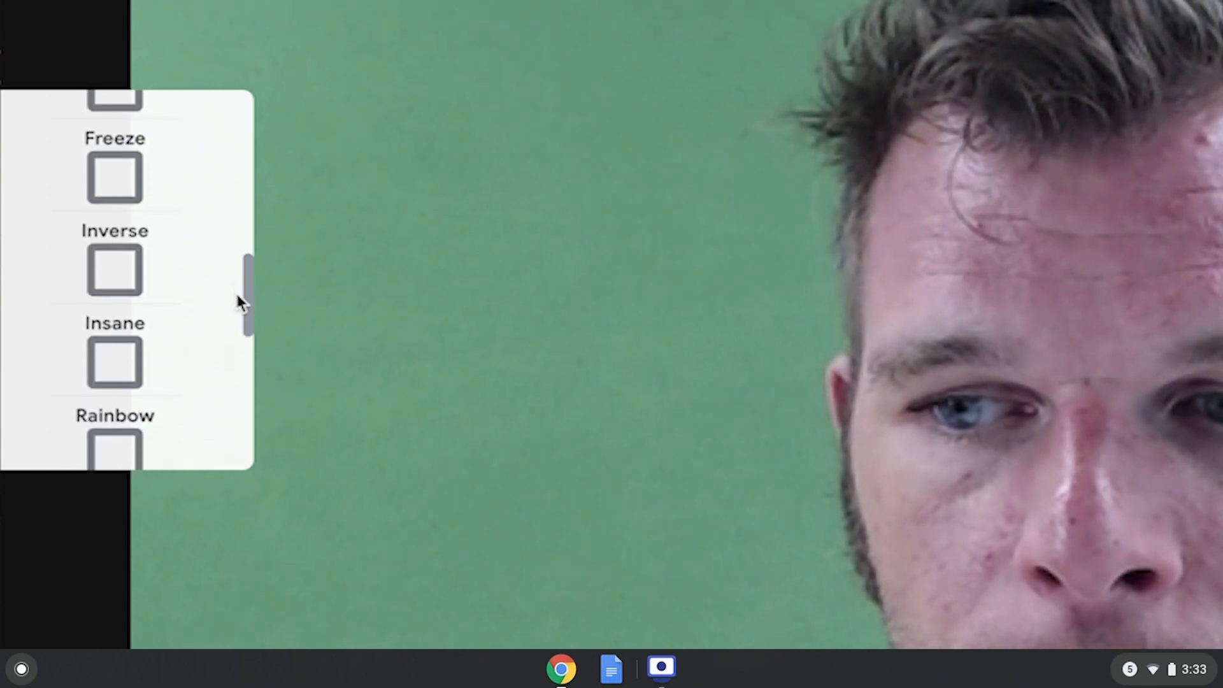
{"action": "scroll", "scroll_direction": "down", "scroll_amount": 3}
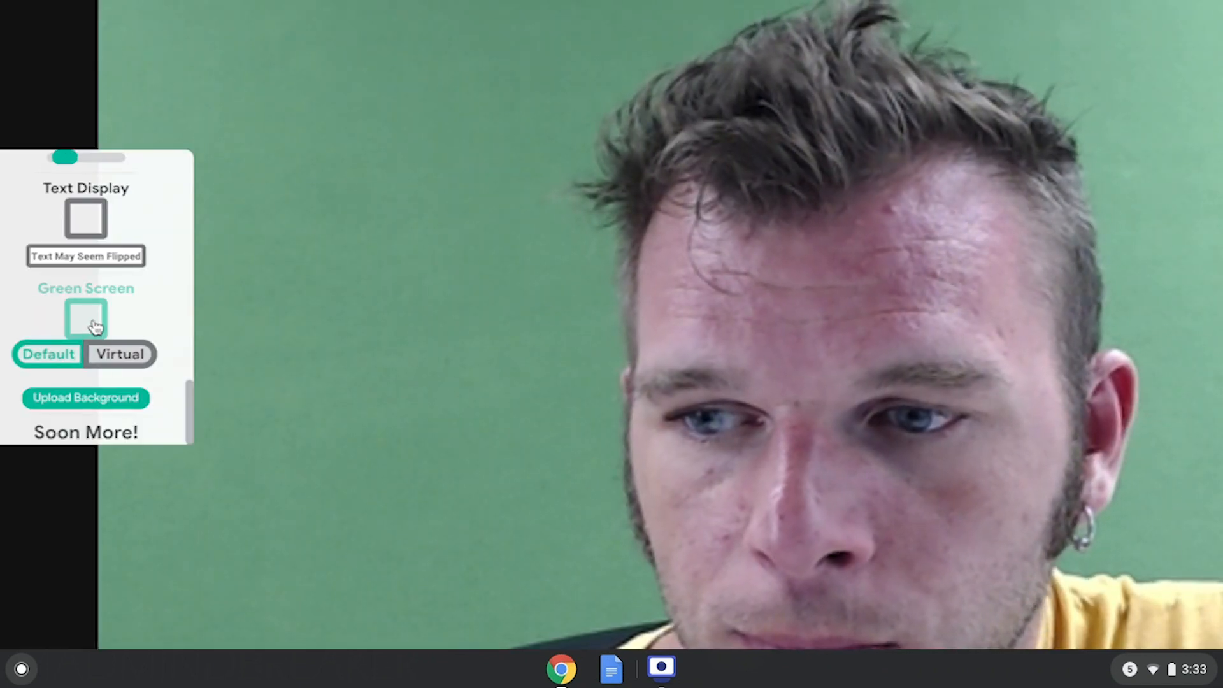
- Enable the Green Screen effect using the Virtual background mode
{"action": "left_click", "coordinate": [86, 318]}
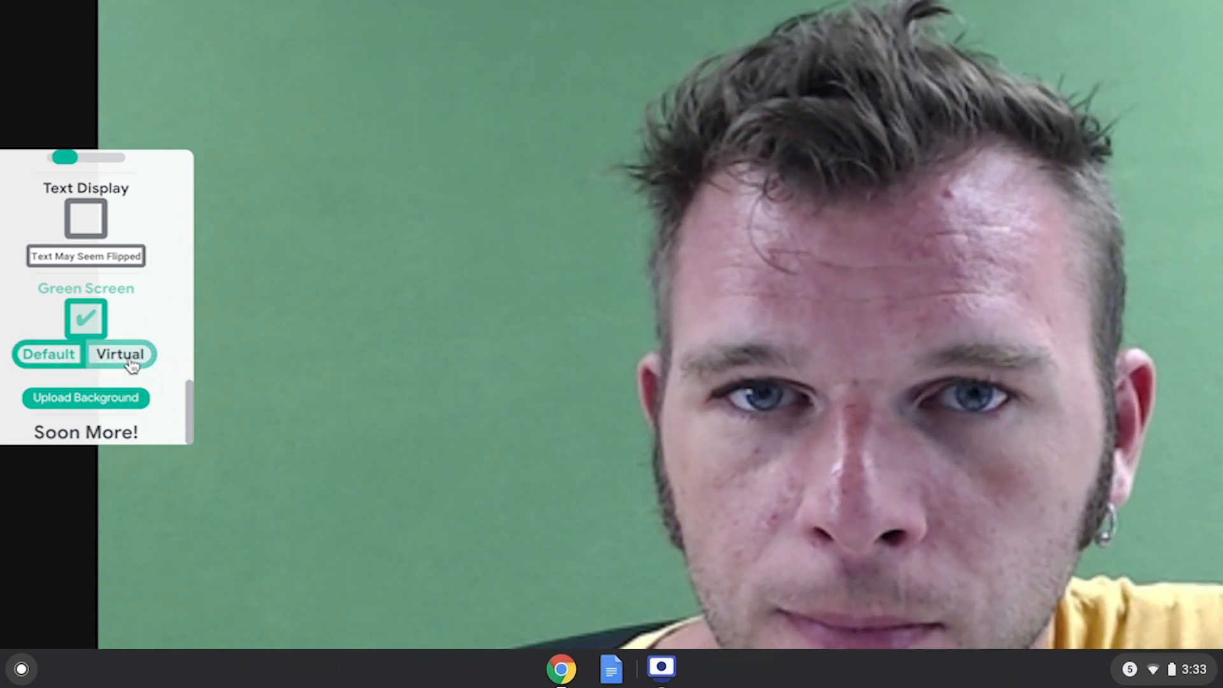
{"action": "left_click", "coordinate": [119, 353]}
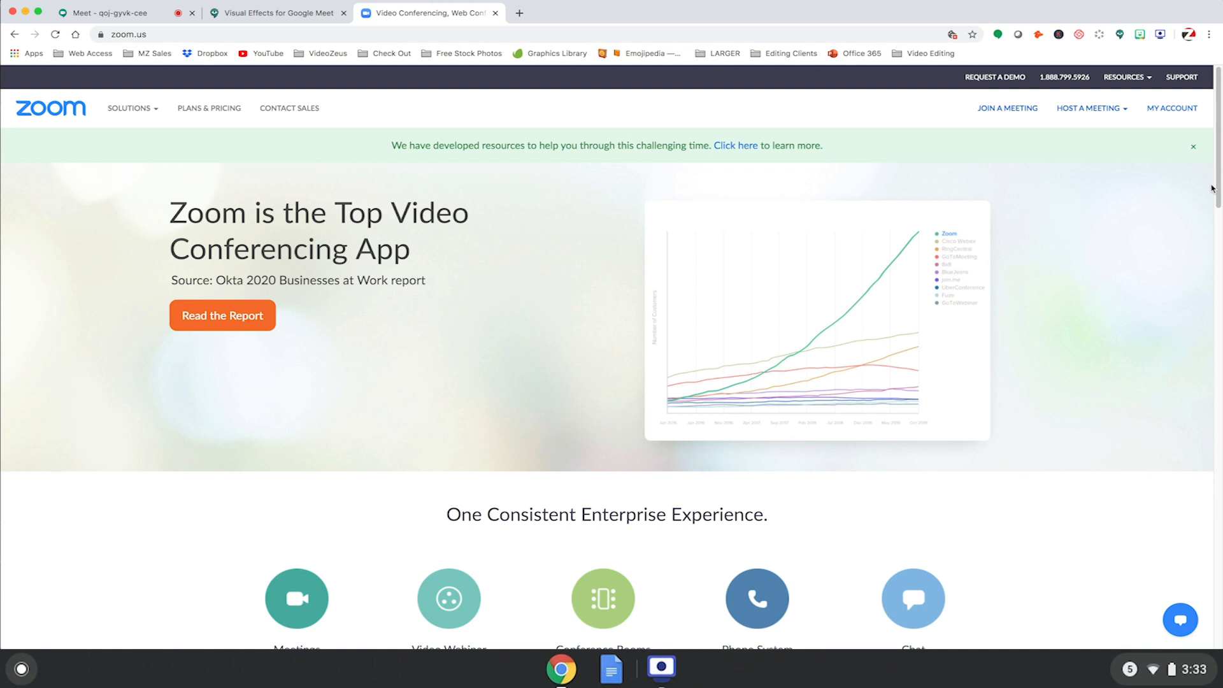
- In Zoom account settings, let all participants share screens, even while another is sharing
{"action": "left_click", "coordinate": [82, 395]}
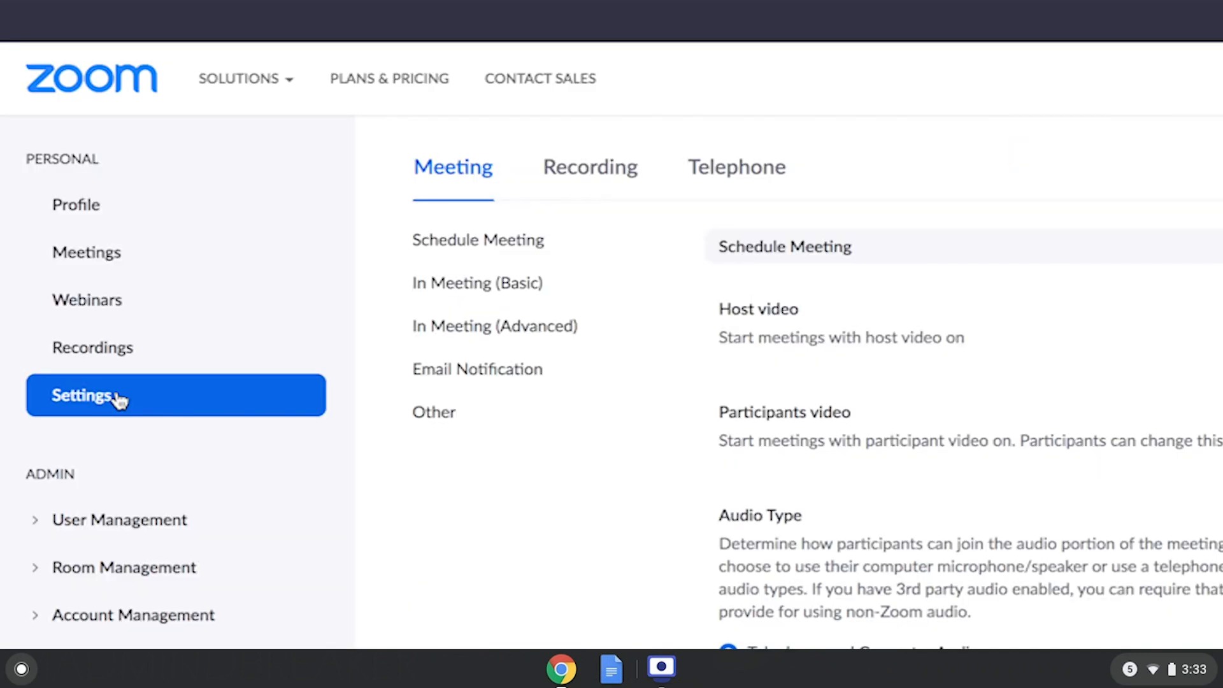
{"action": "mouse_move", "coordinate": [477, 282]}
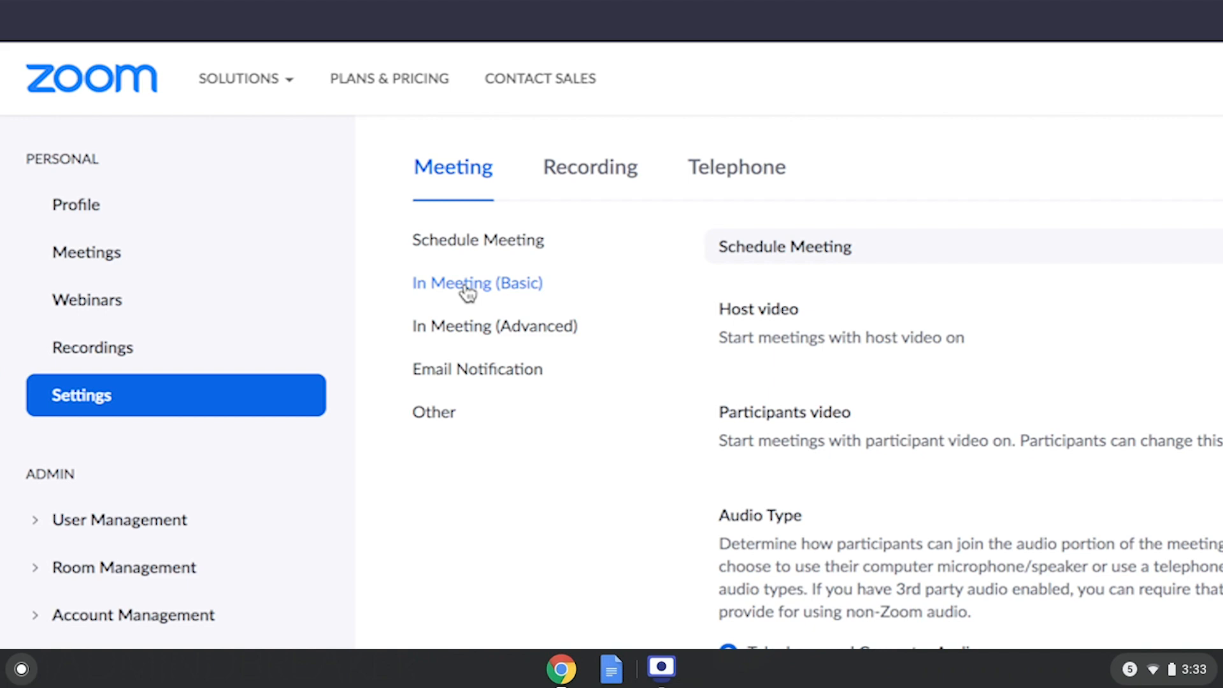
{"action": "scroll", "scroll_direction": "down", "scroll_amount": 3}
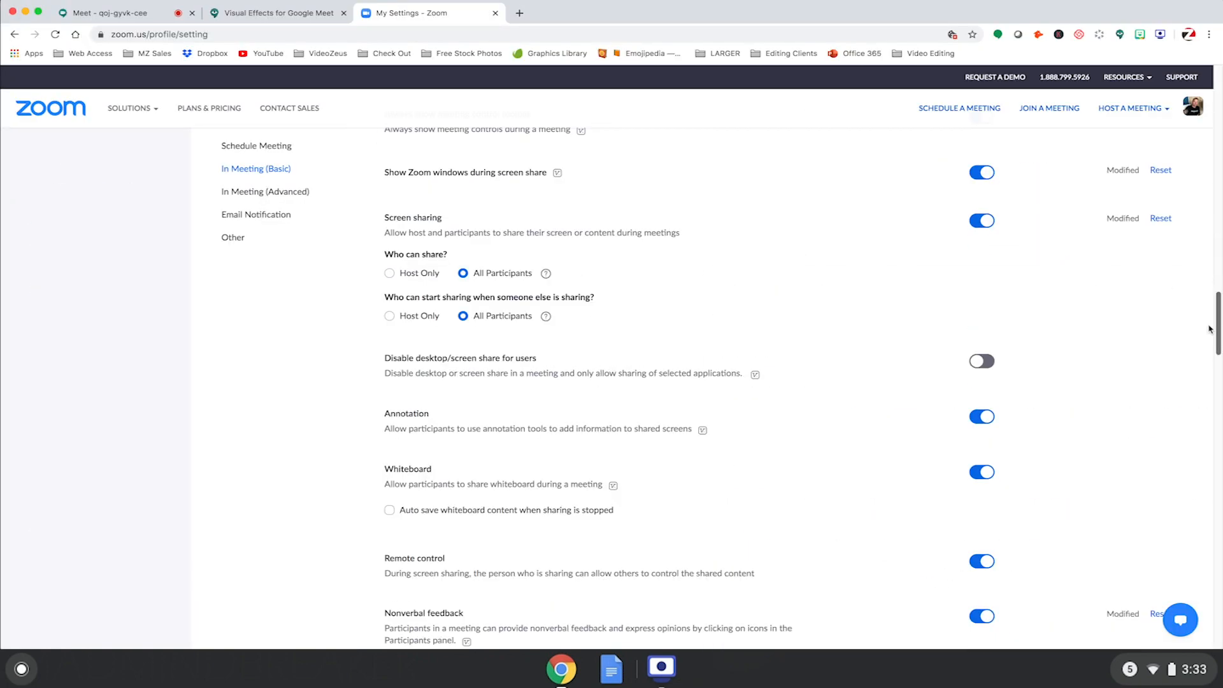
{"action": "key", "text": "ctrl+plus"}
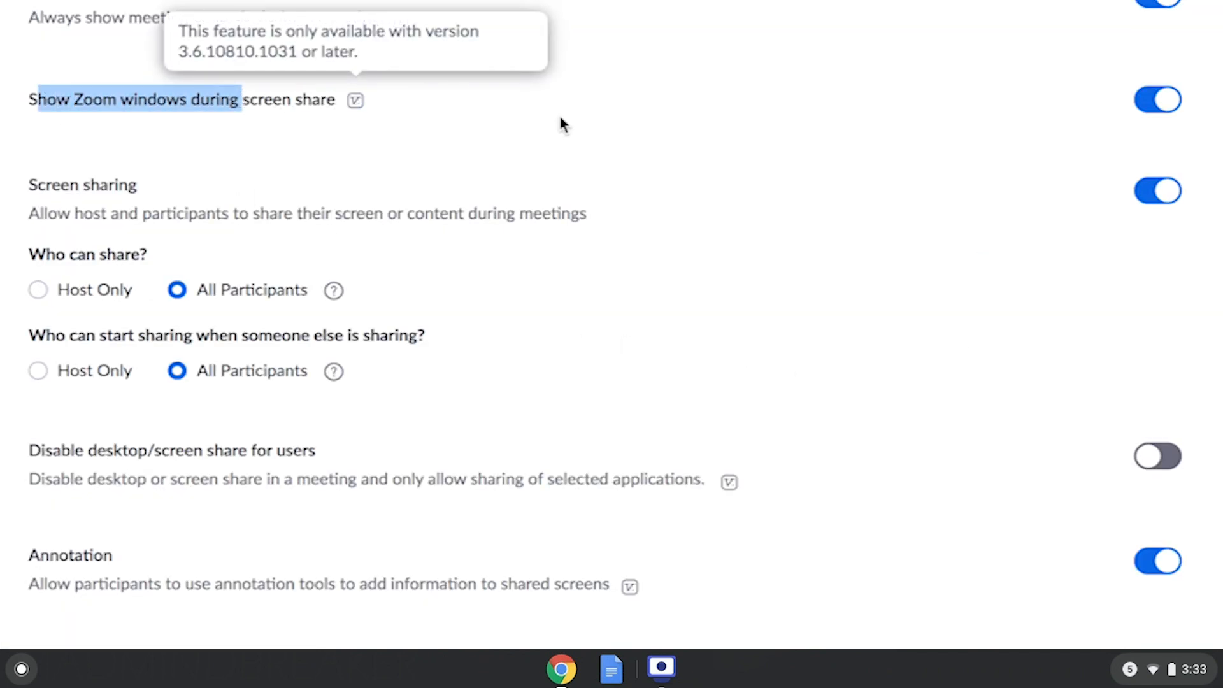
{"action": "mouse_move", "coordinate": [827, 153]}
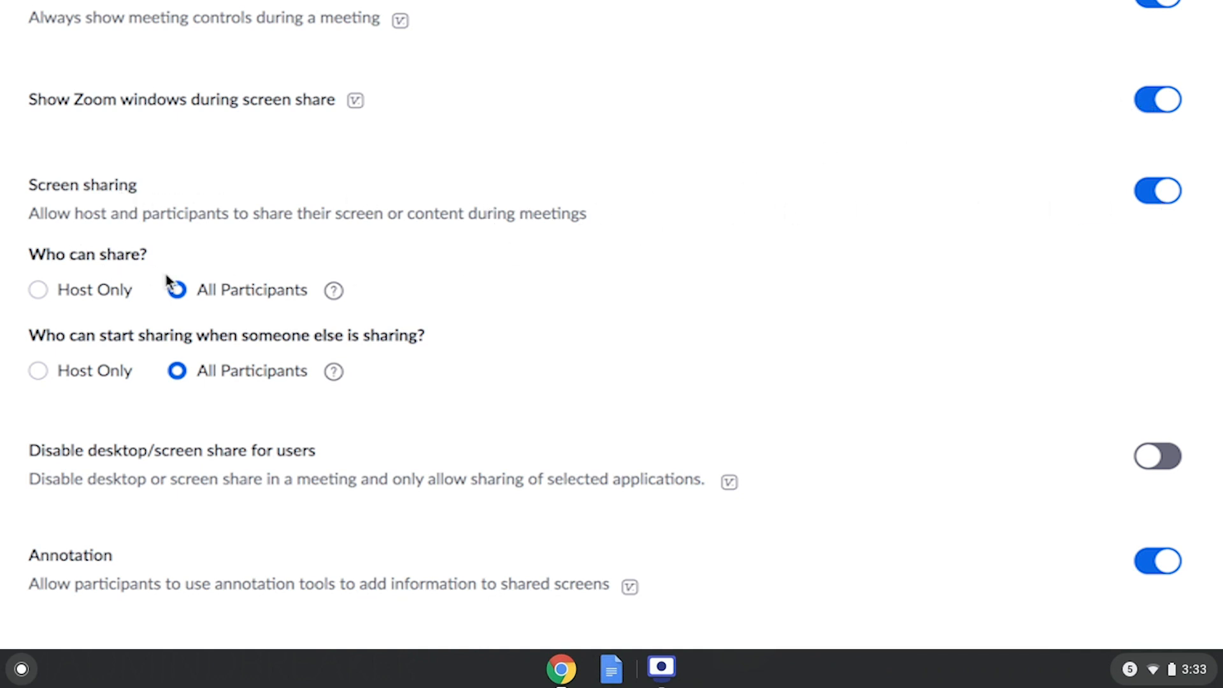
{"action": "left_click", "coordinate": [177, 289]}
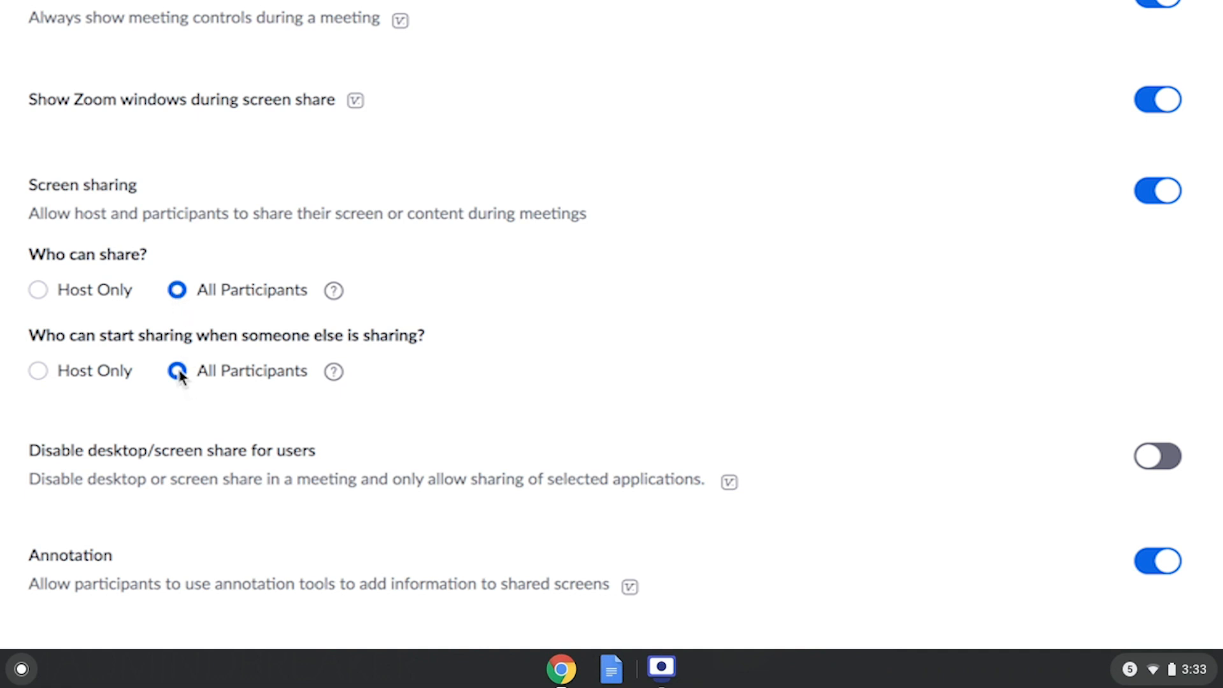
{"action": "left_click", "coordinate": [176, 371]}
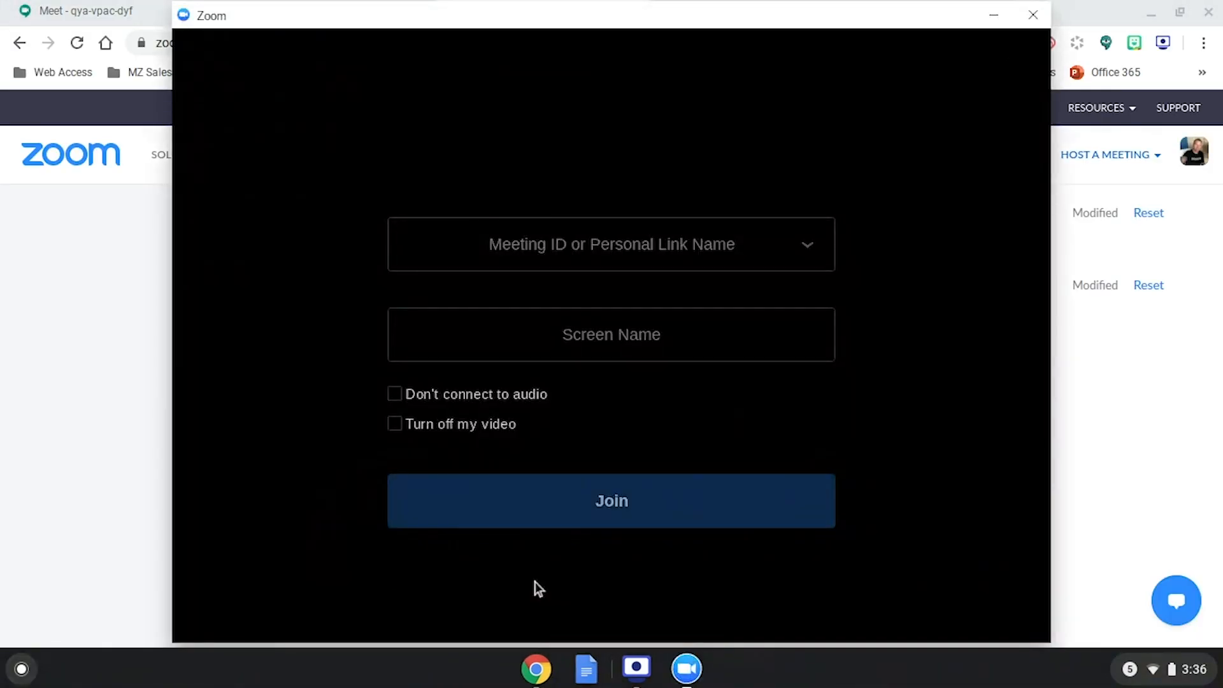
- Join the Zoom meeting and share the Chrome Google Meet window as an application
{"action": "left_click", "coordinate": [611, 501]}
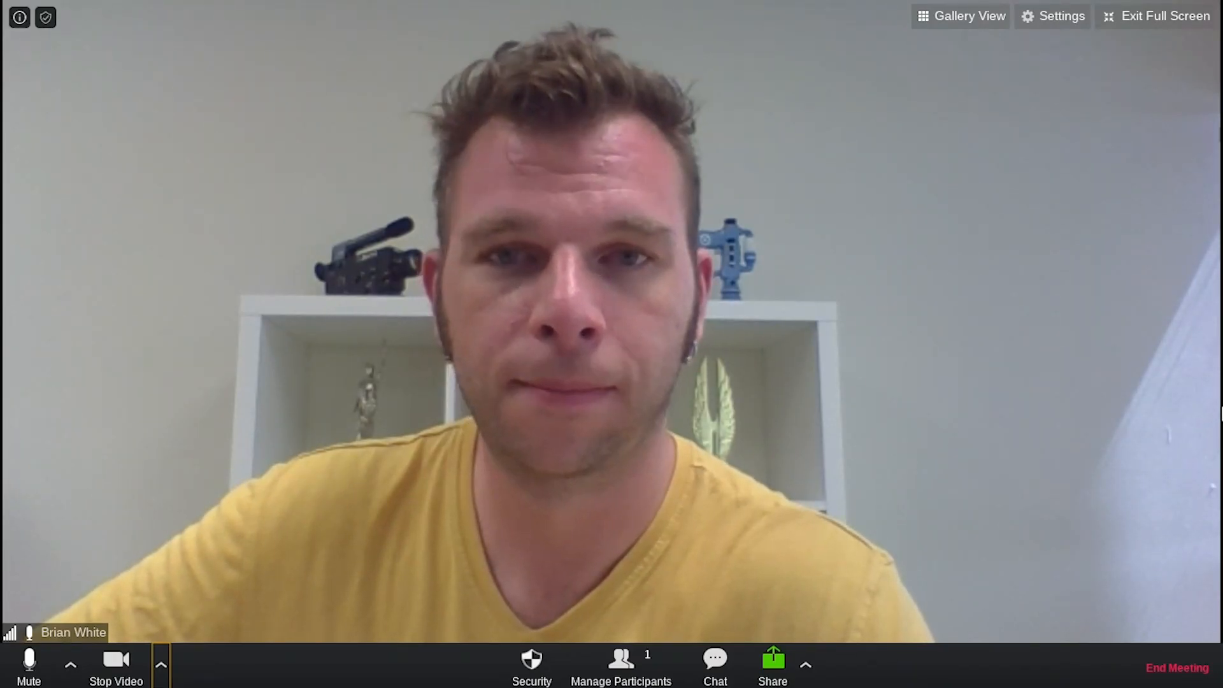
{"action": "left_click", "coordinate": [772, 659]}
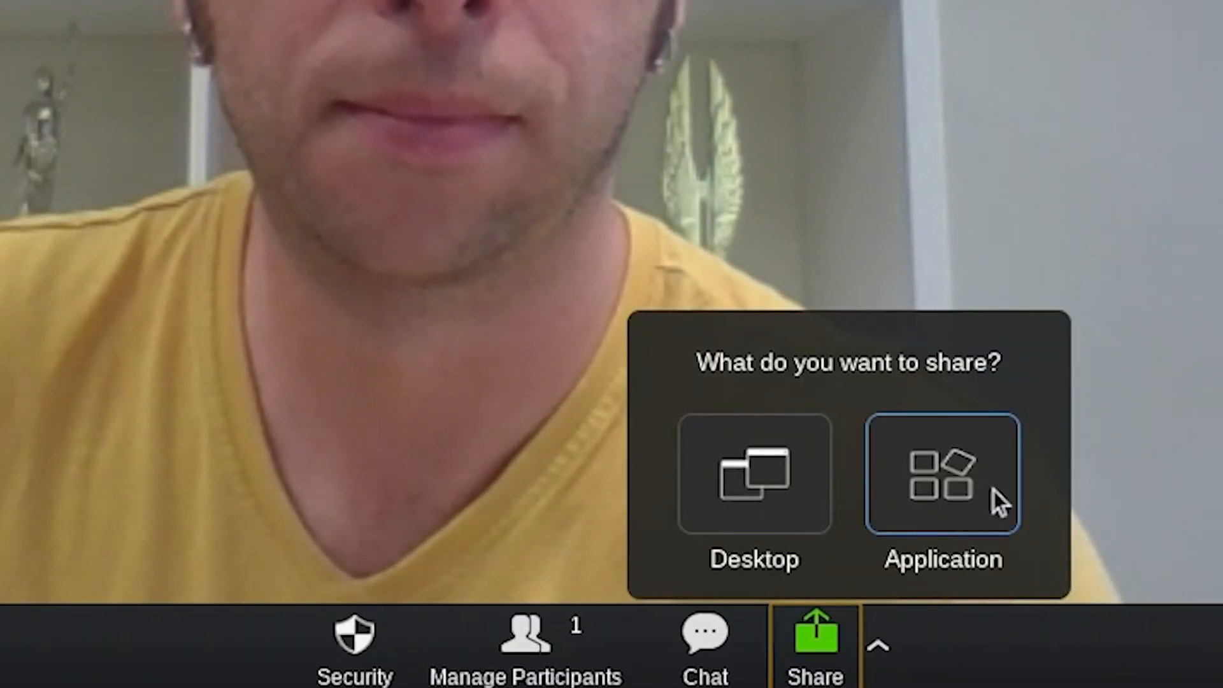
{"action": "left_click", "coordinate": [941, 476]}
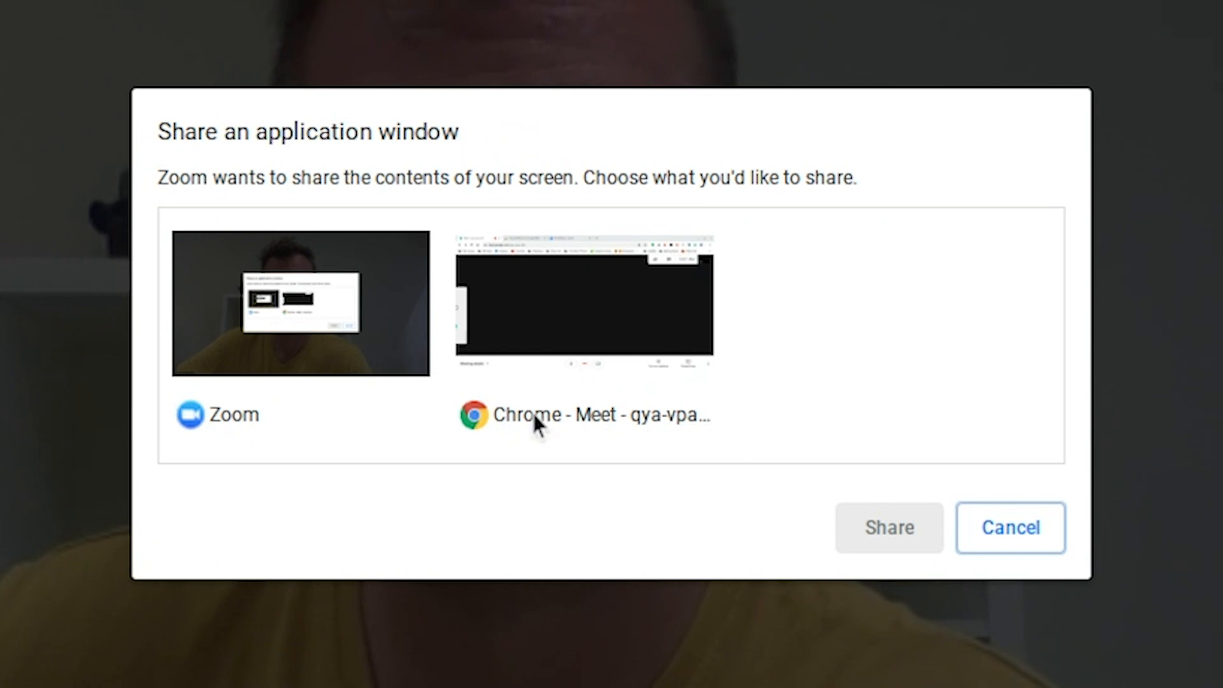
{"action": "left_click", "coordinate": [583, 302]}
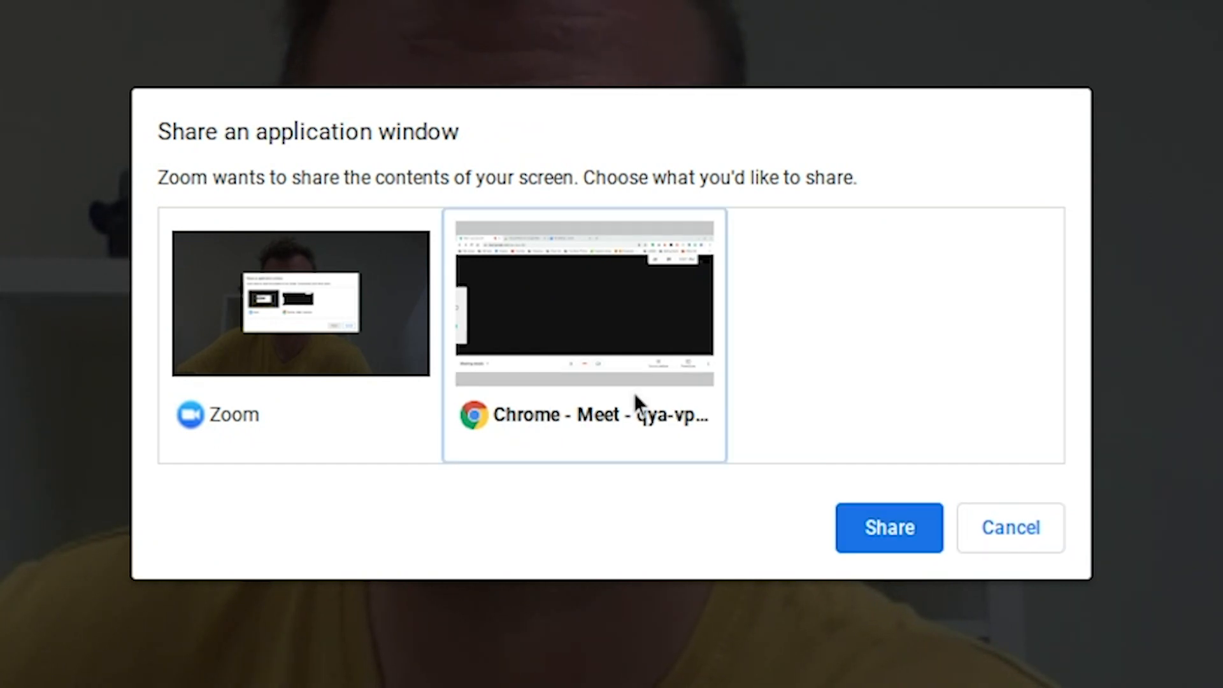
{"action": "left_click", "coordinate": [889, 527]}
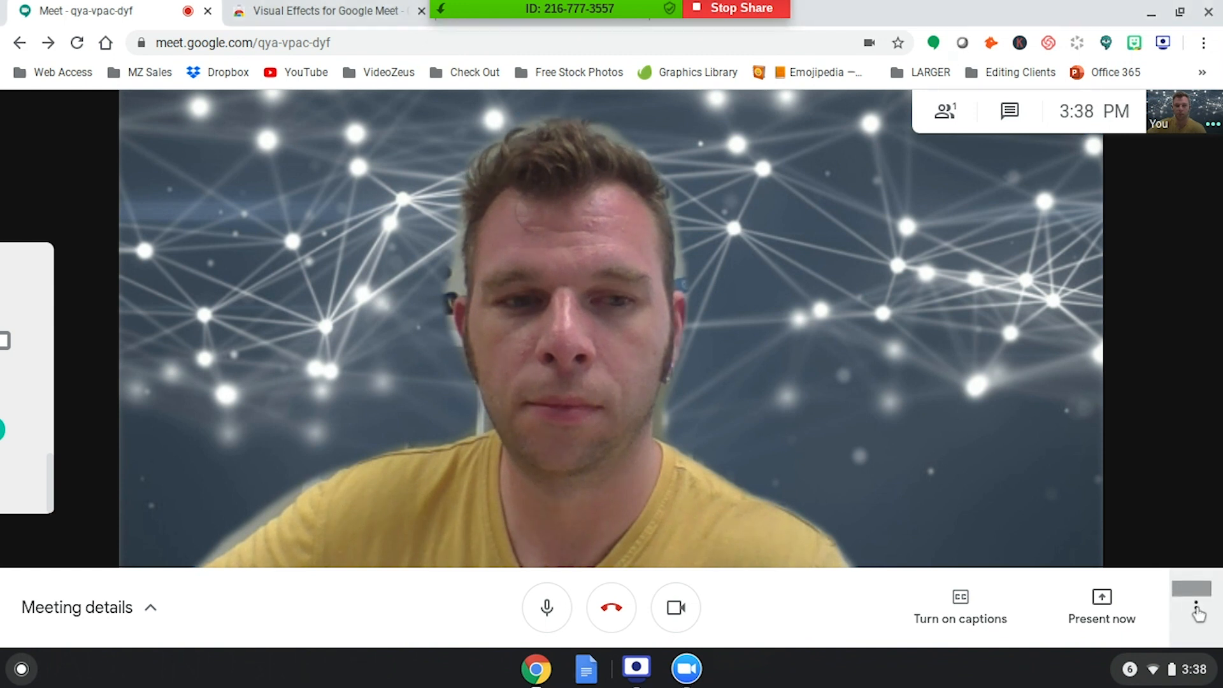
{"action": "left_click", "coordinate": [1196, 610]}
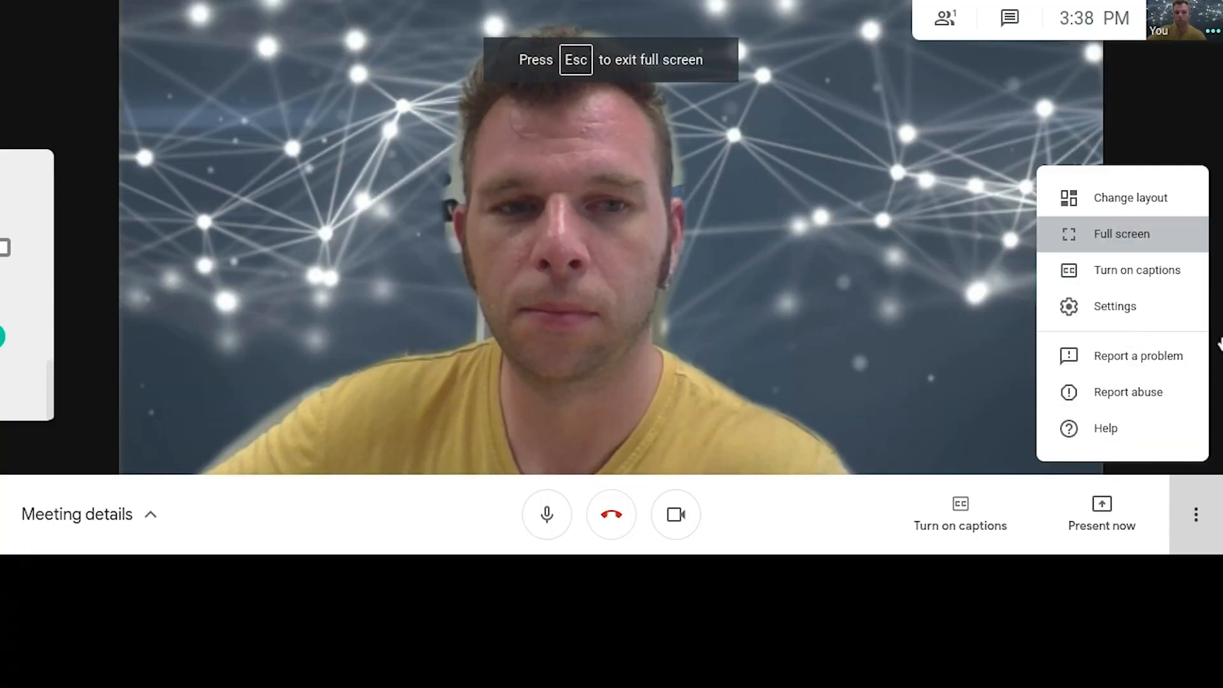